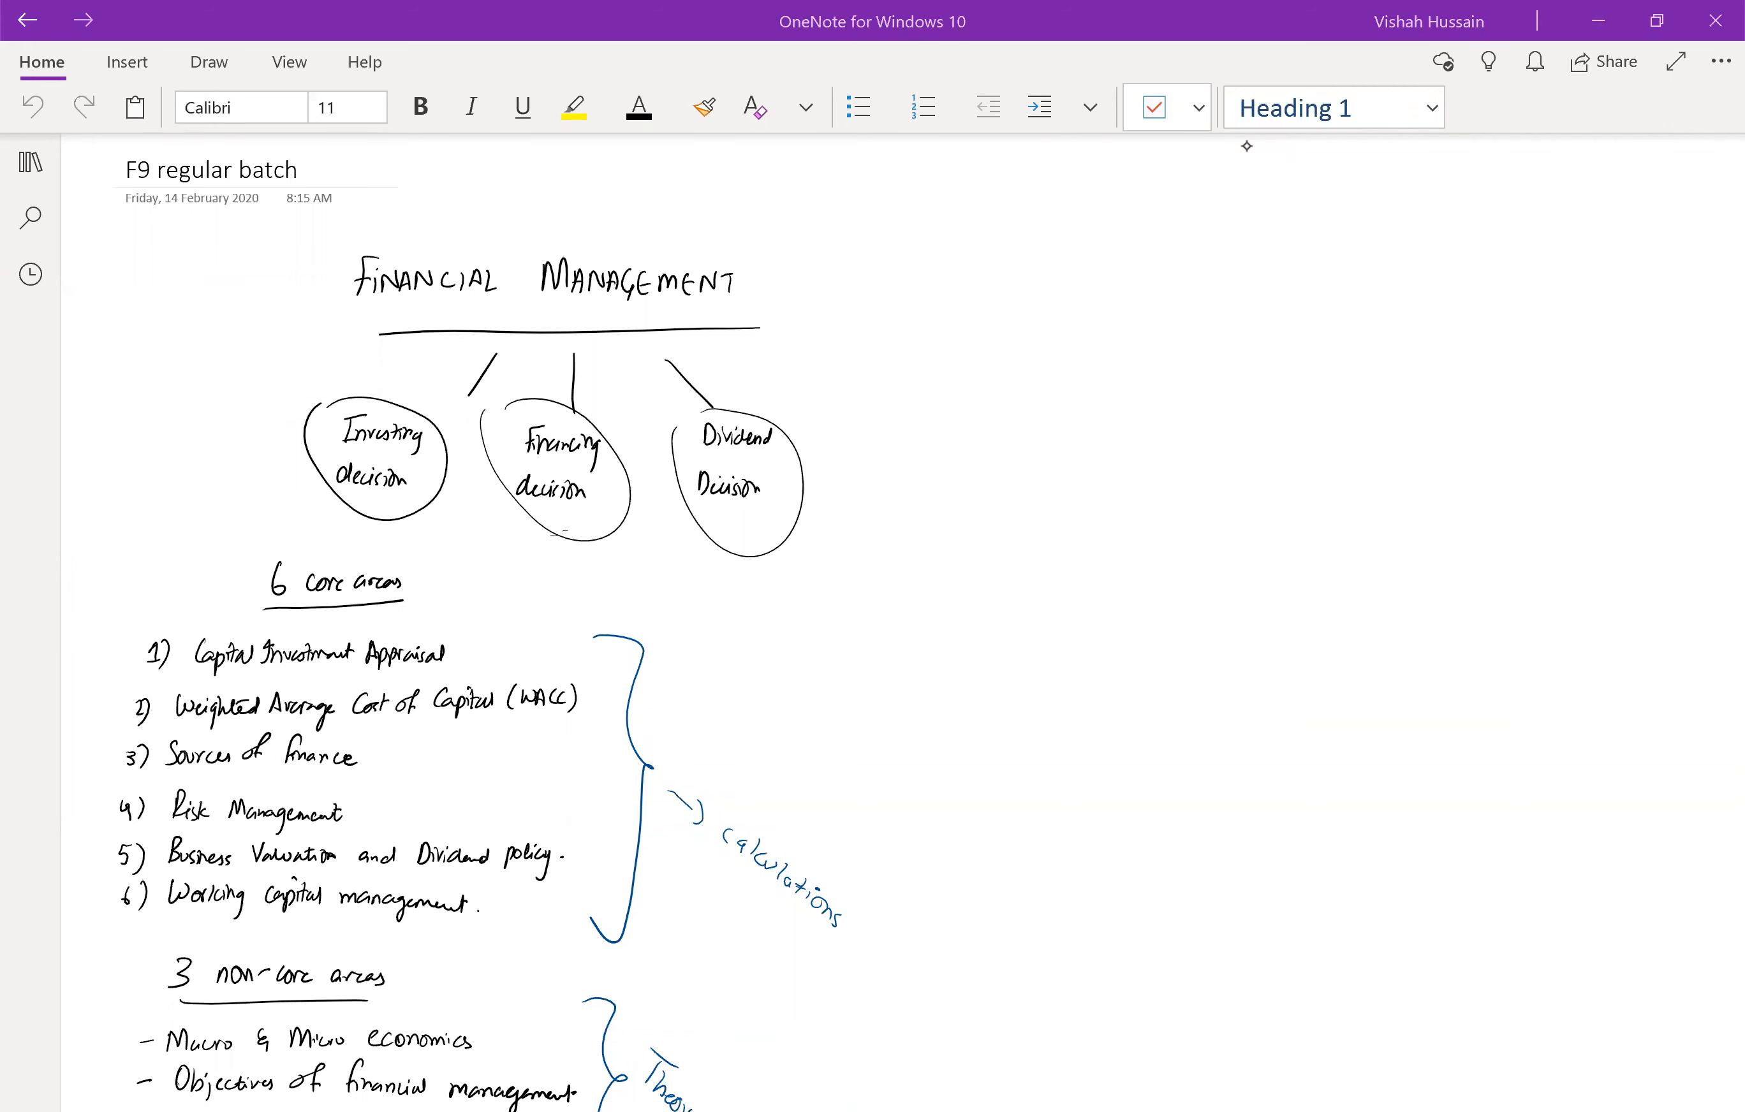
Scroll down the F9 notes page to show the Paper Pattern section marks breakdown.
scroll(down, 3)
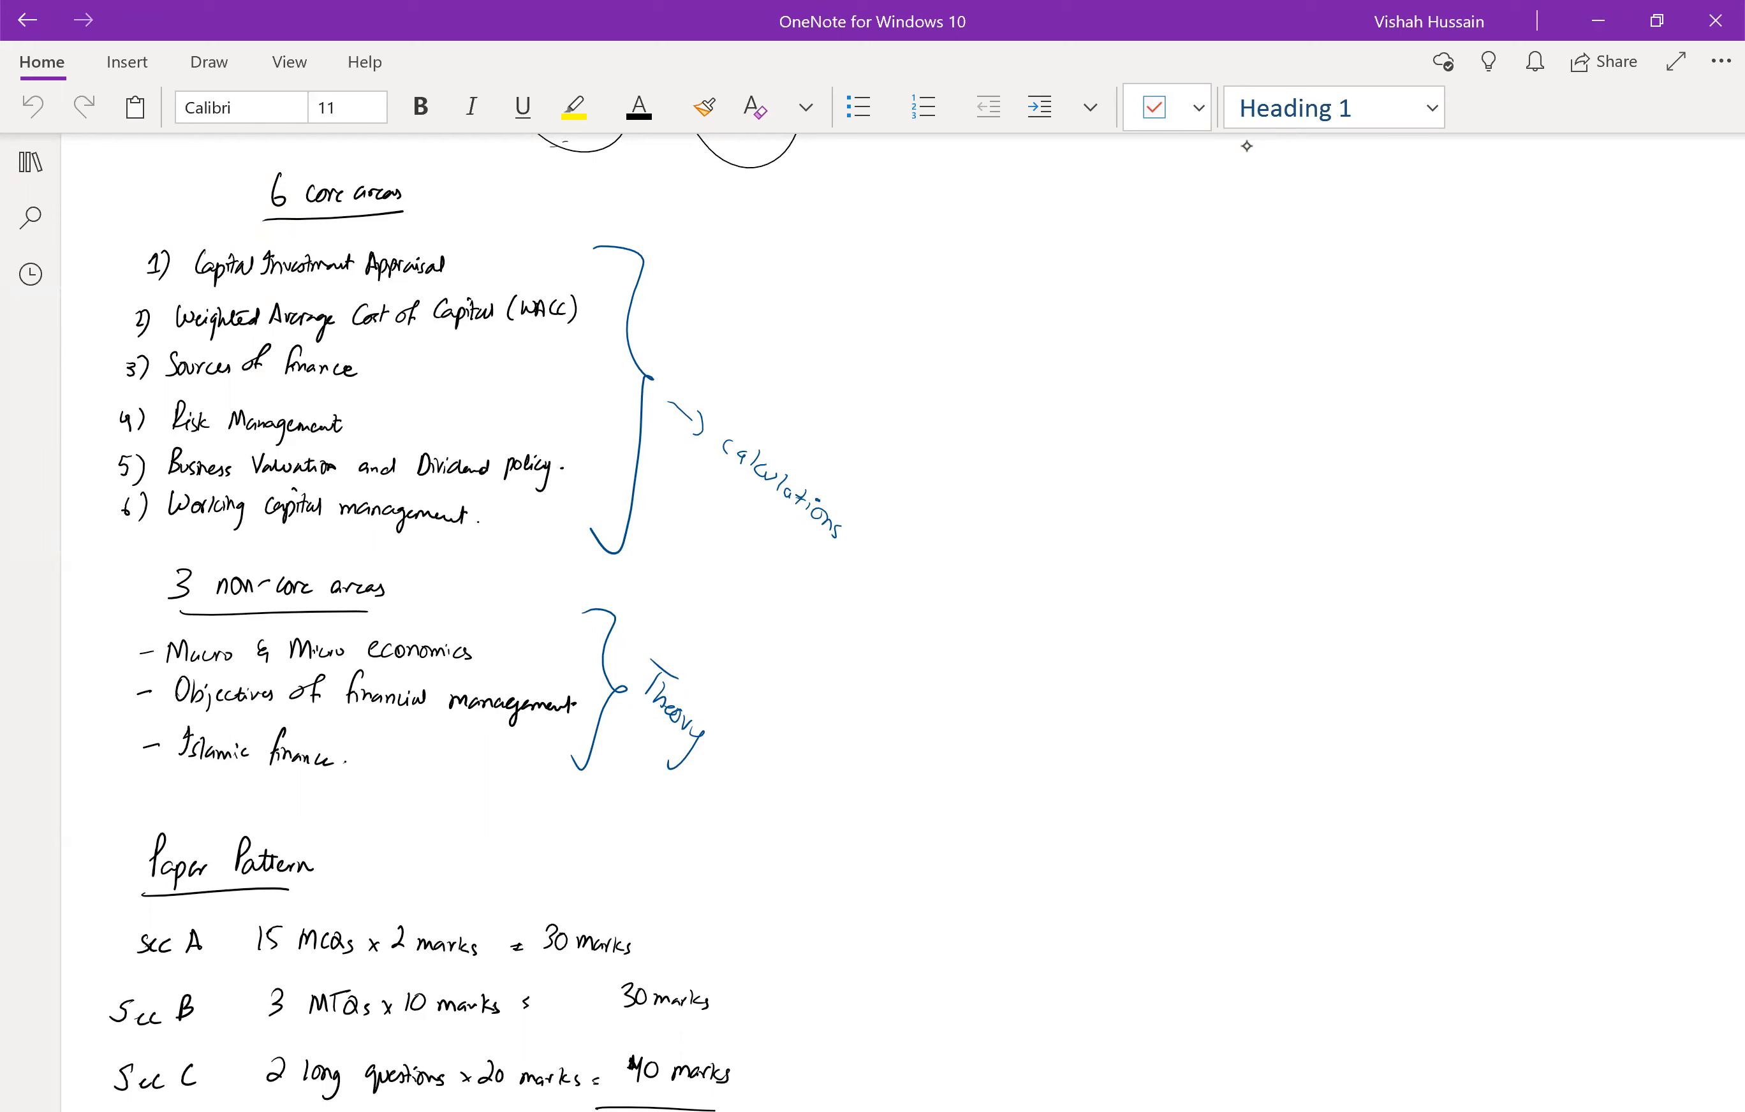
scroll(down, 3)
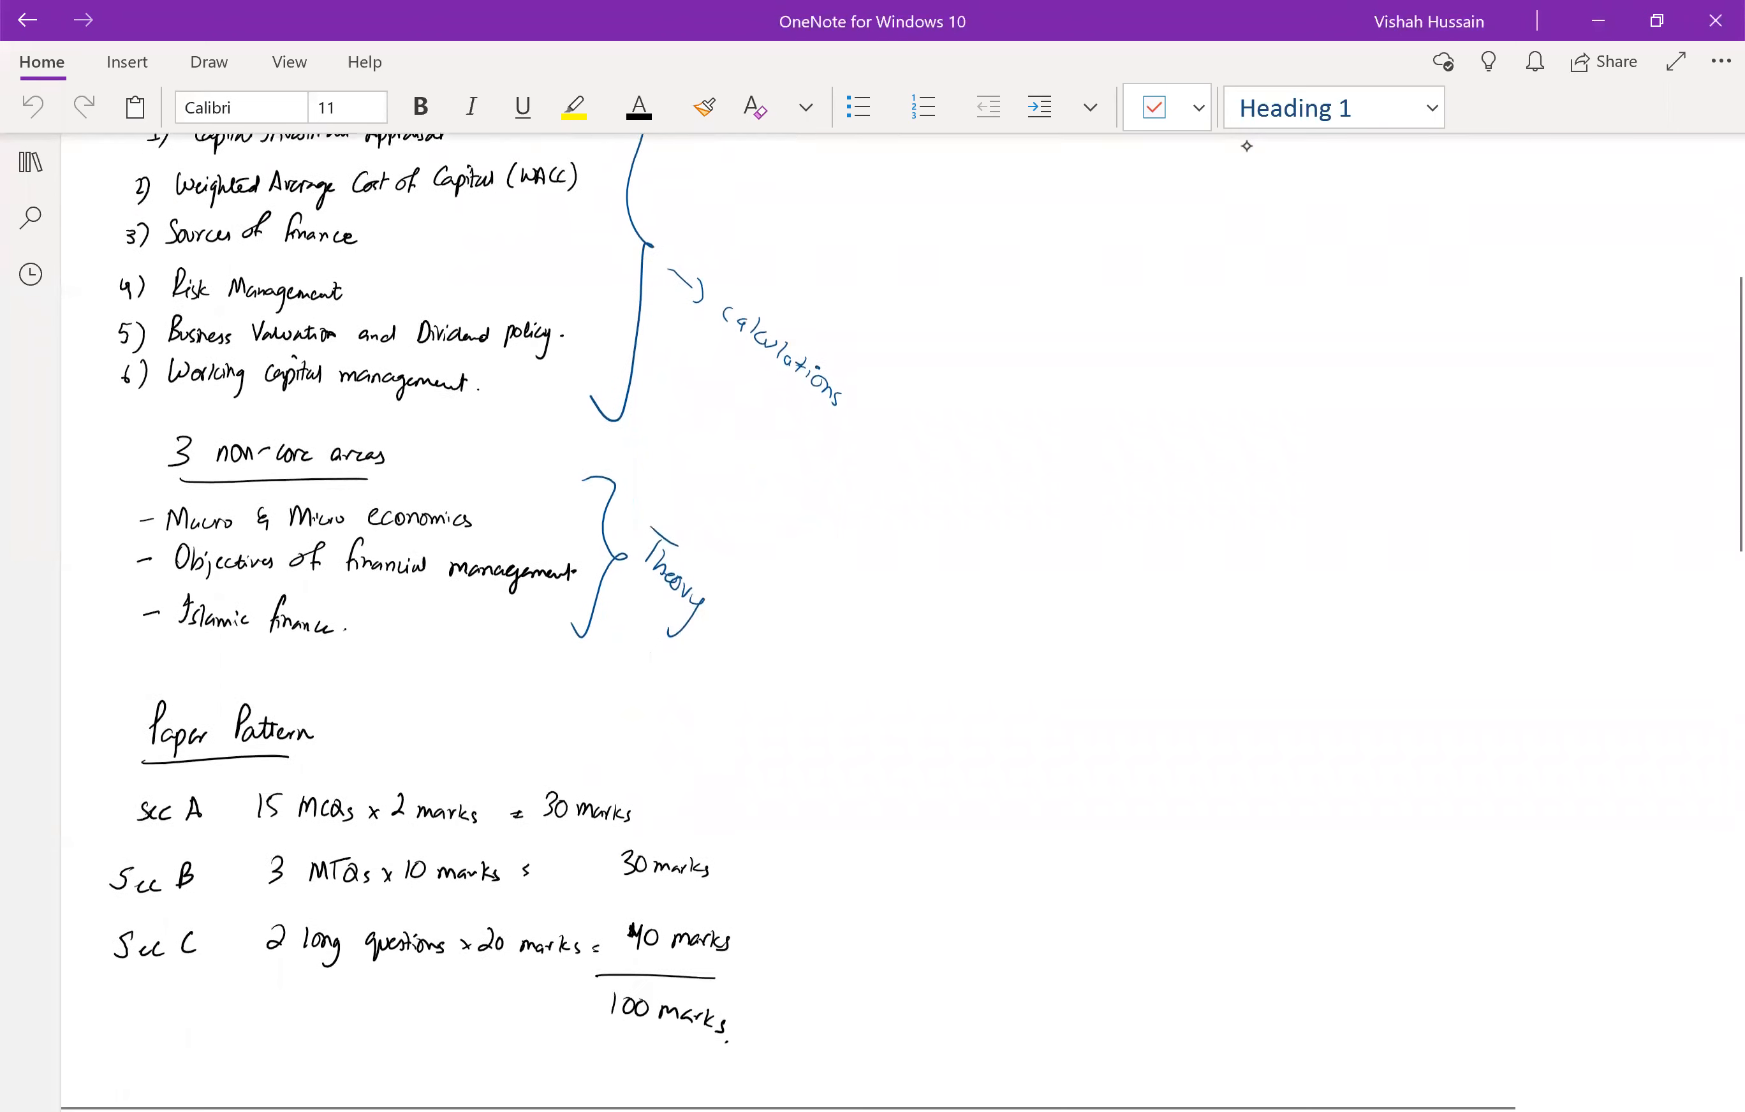
scroll(down, 3)
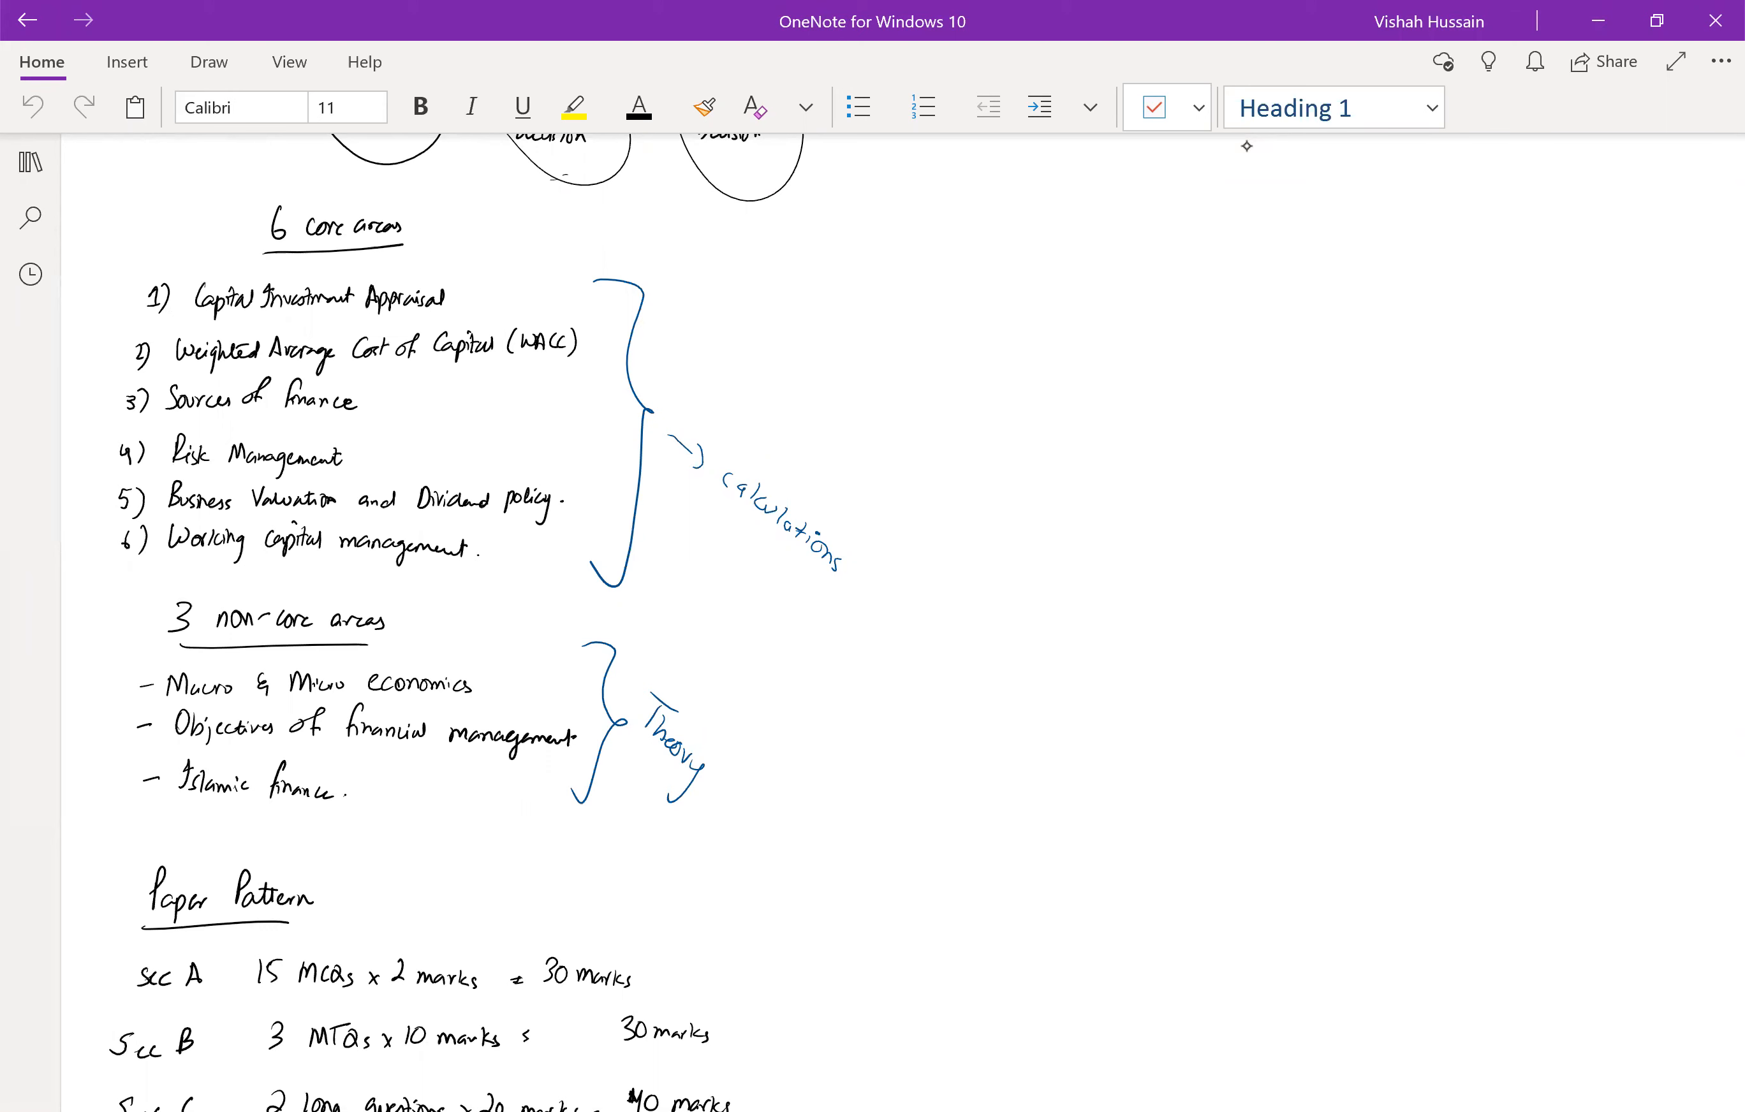
scroll(down, 3)
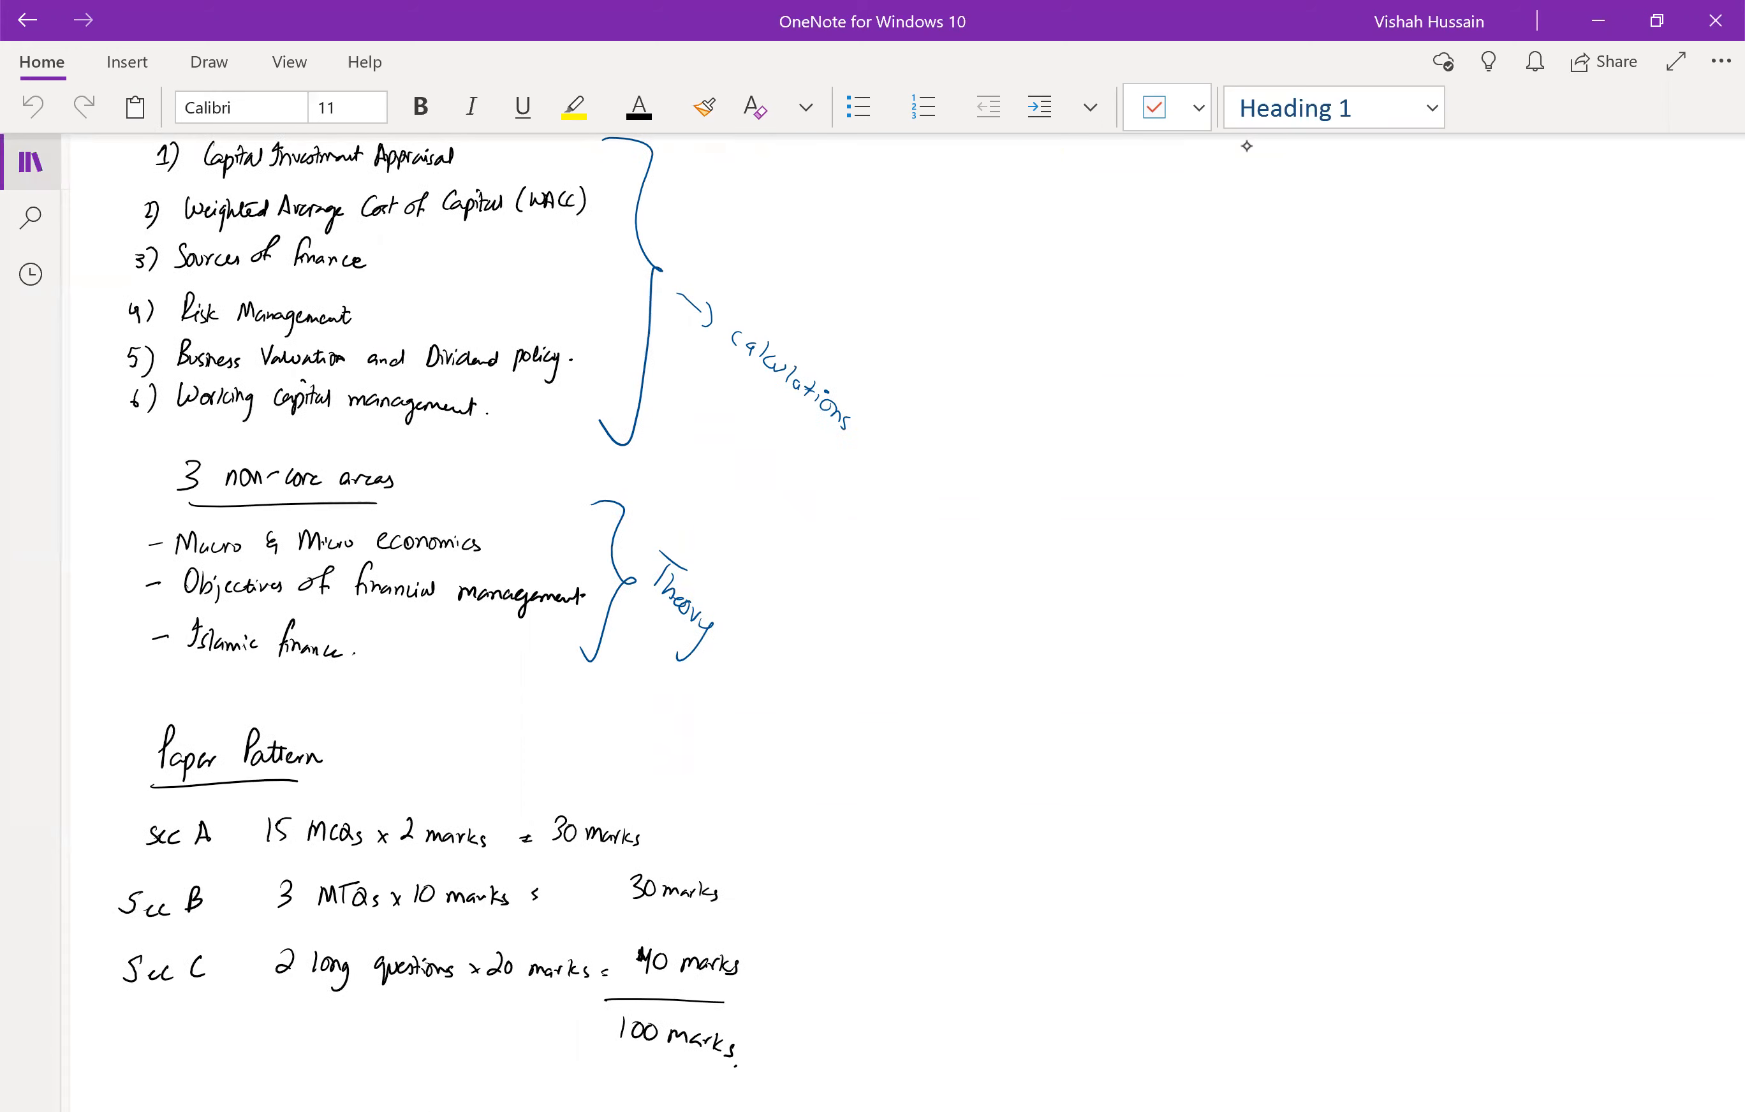
Show the notebook navigation pane and switch to the Capital Investment Appraisal page.
click(31, 162)
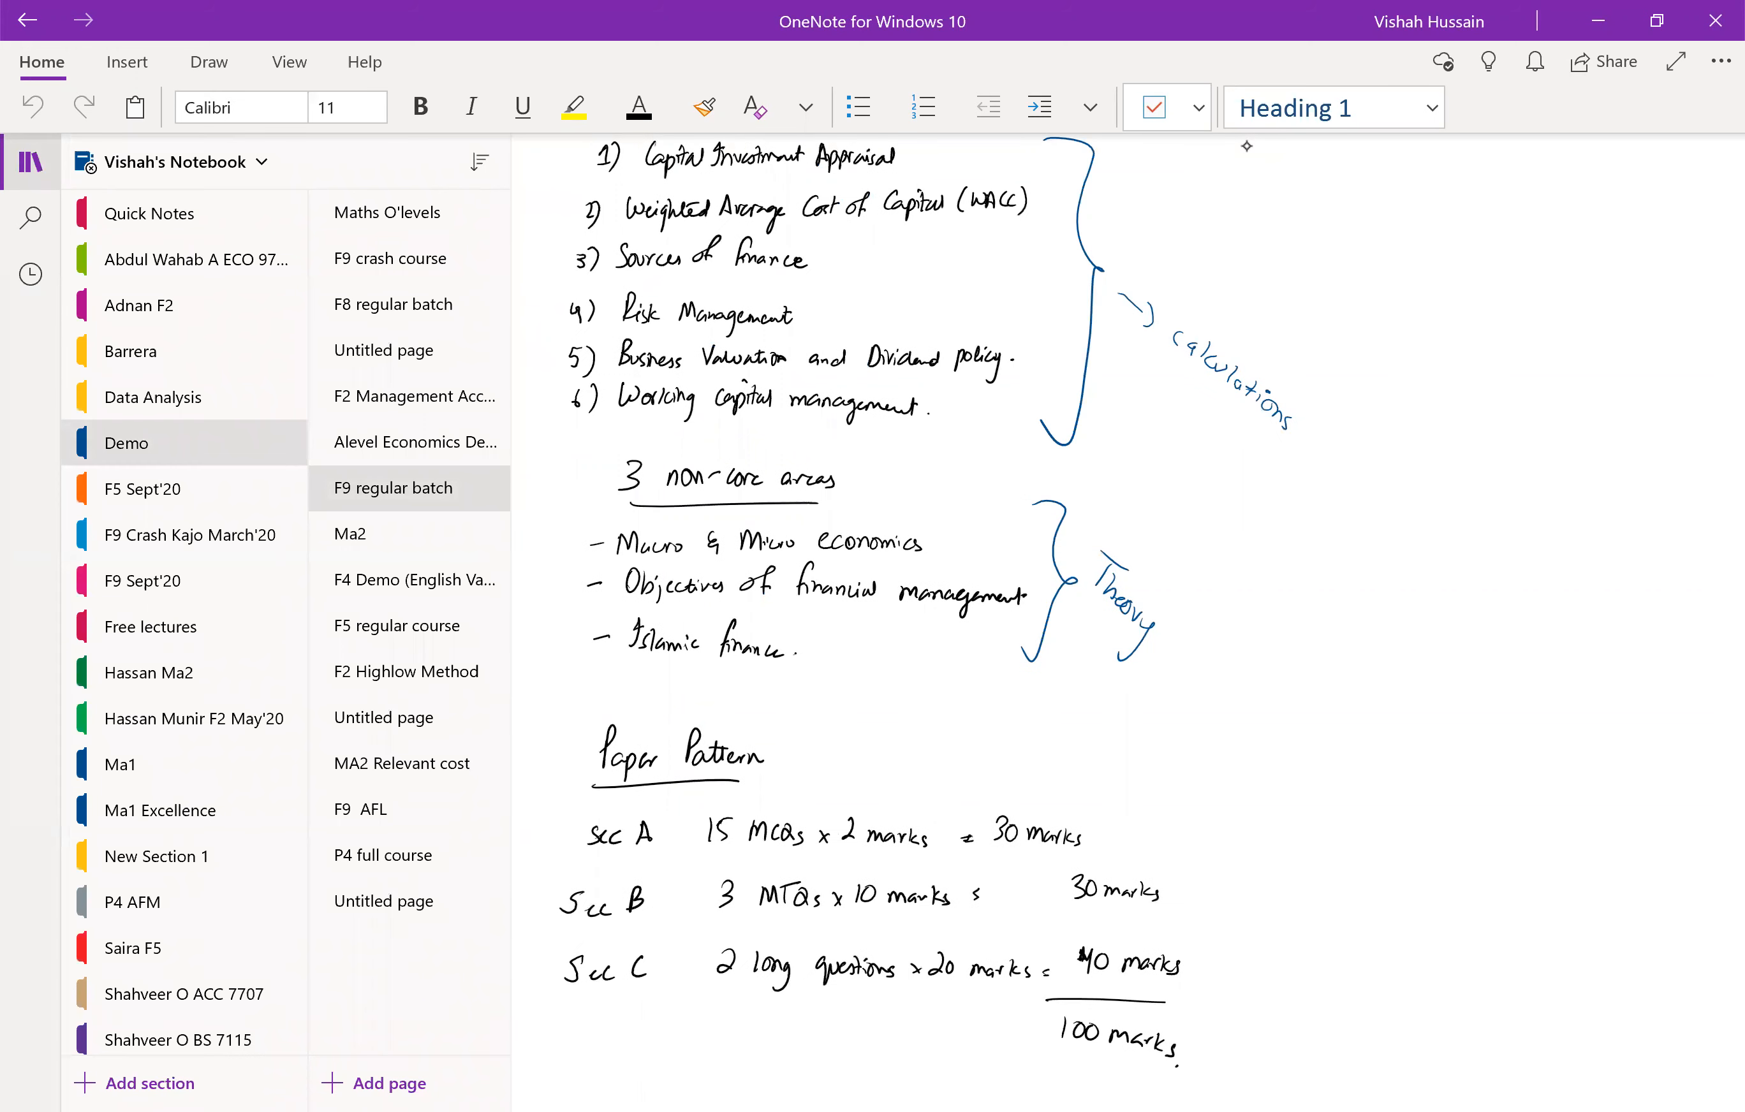
click(143, 580)
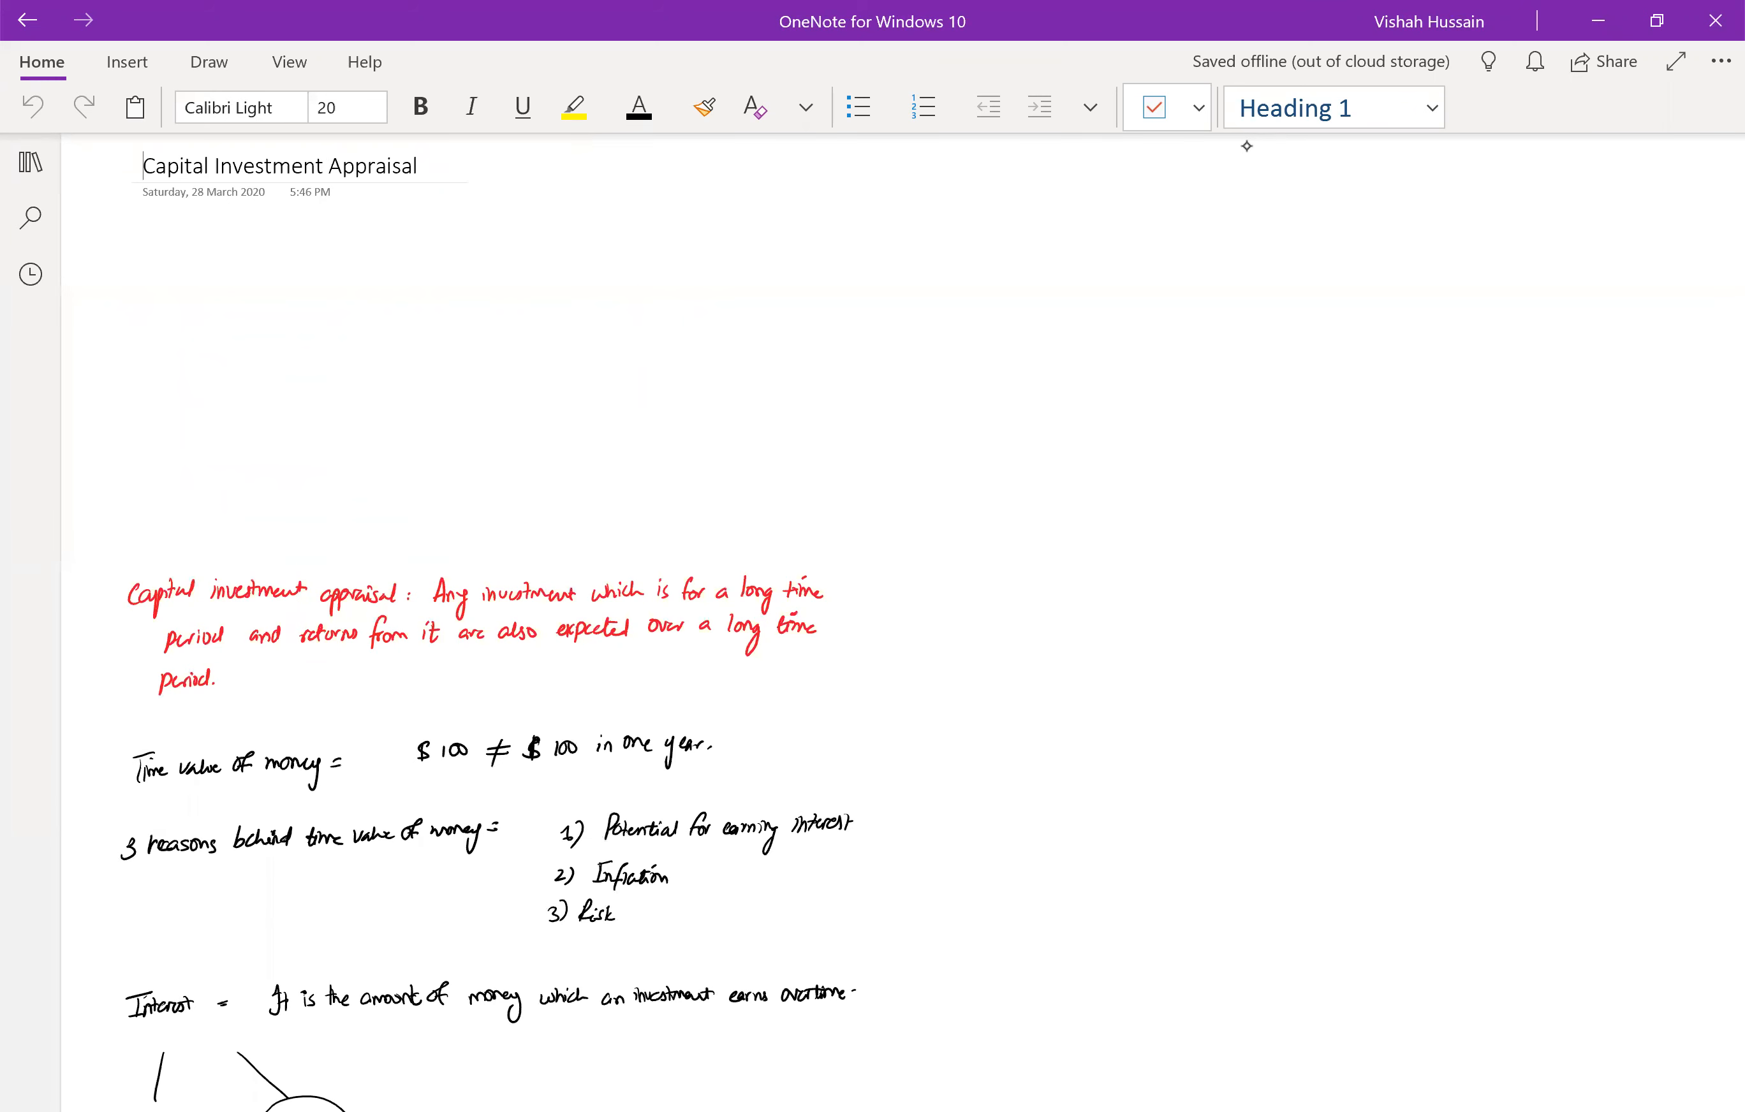
Scroll down to the Simple interest and Compound interest definitions and the start of the dollar example.
scroll(down, 3)
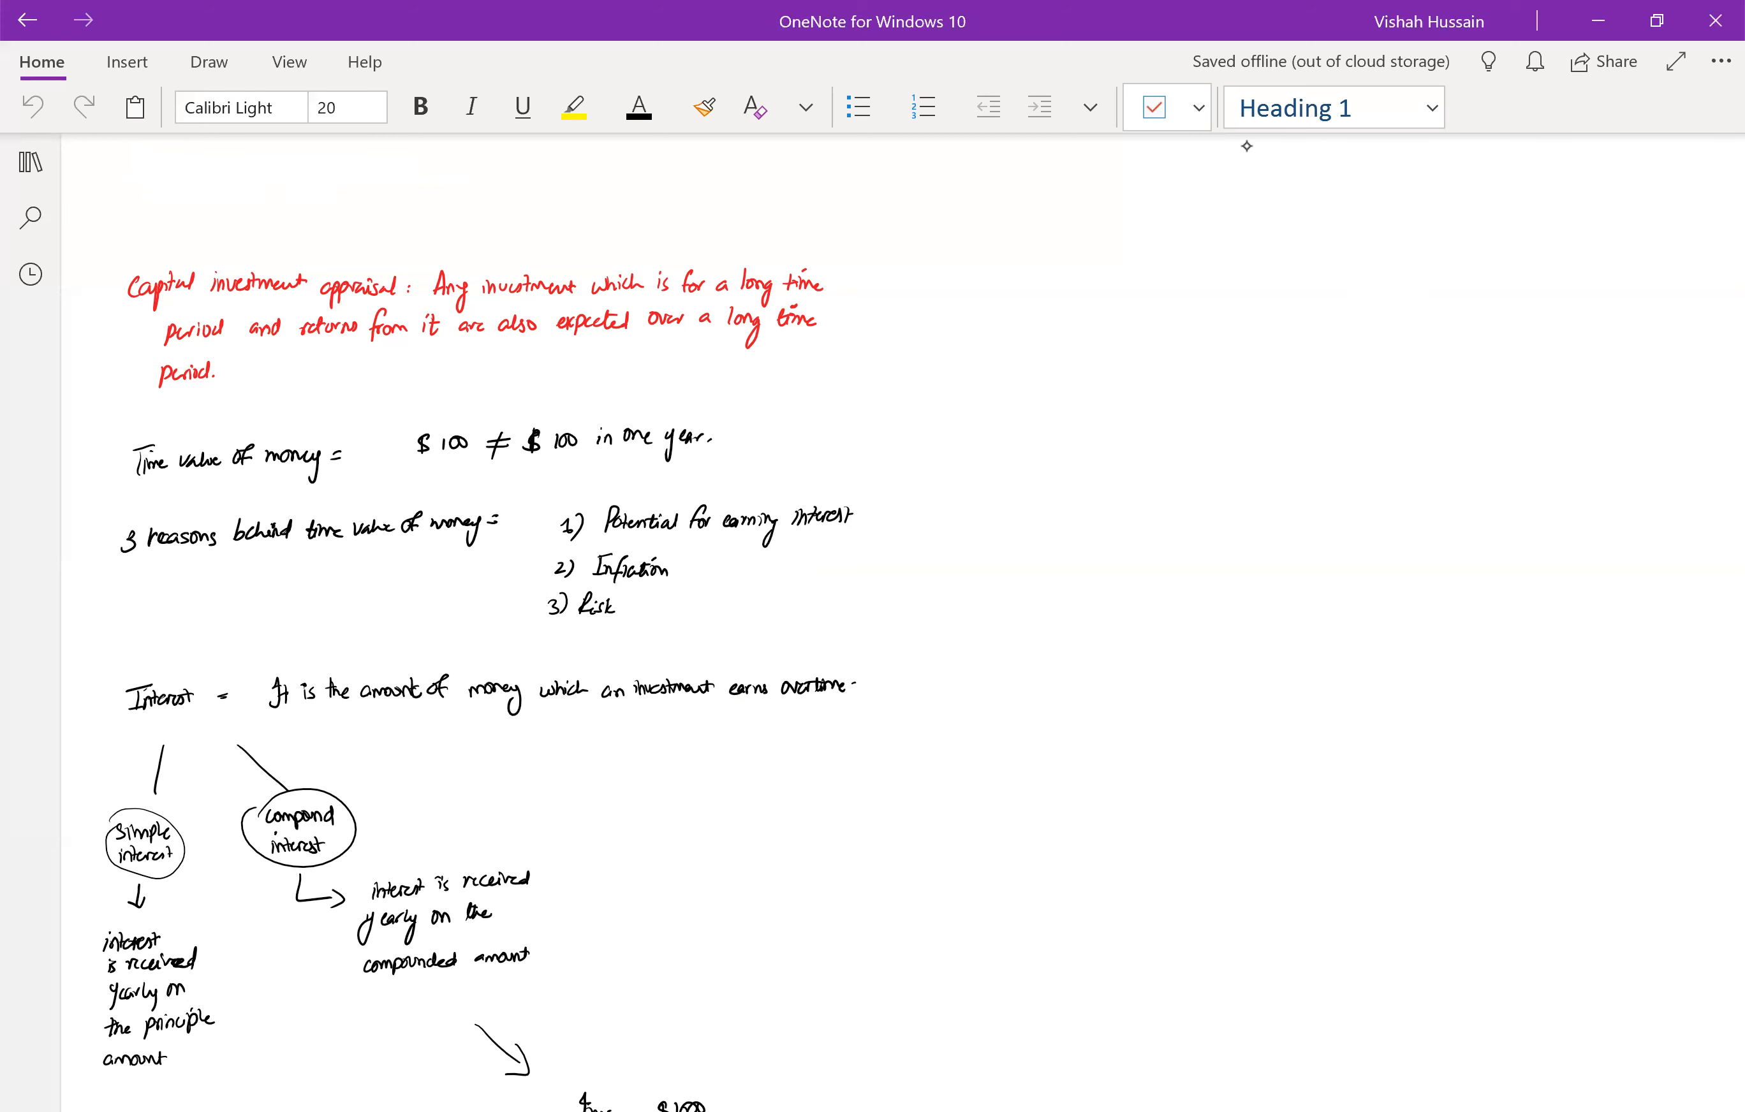
Scroll down to the $1000 at 10% examples showing $1300 simple and $1331 compound totals.
scroll(down, 3)
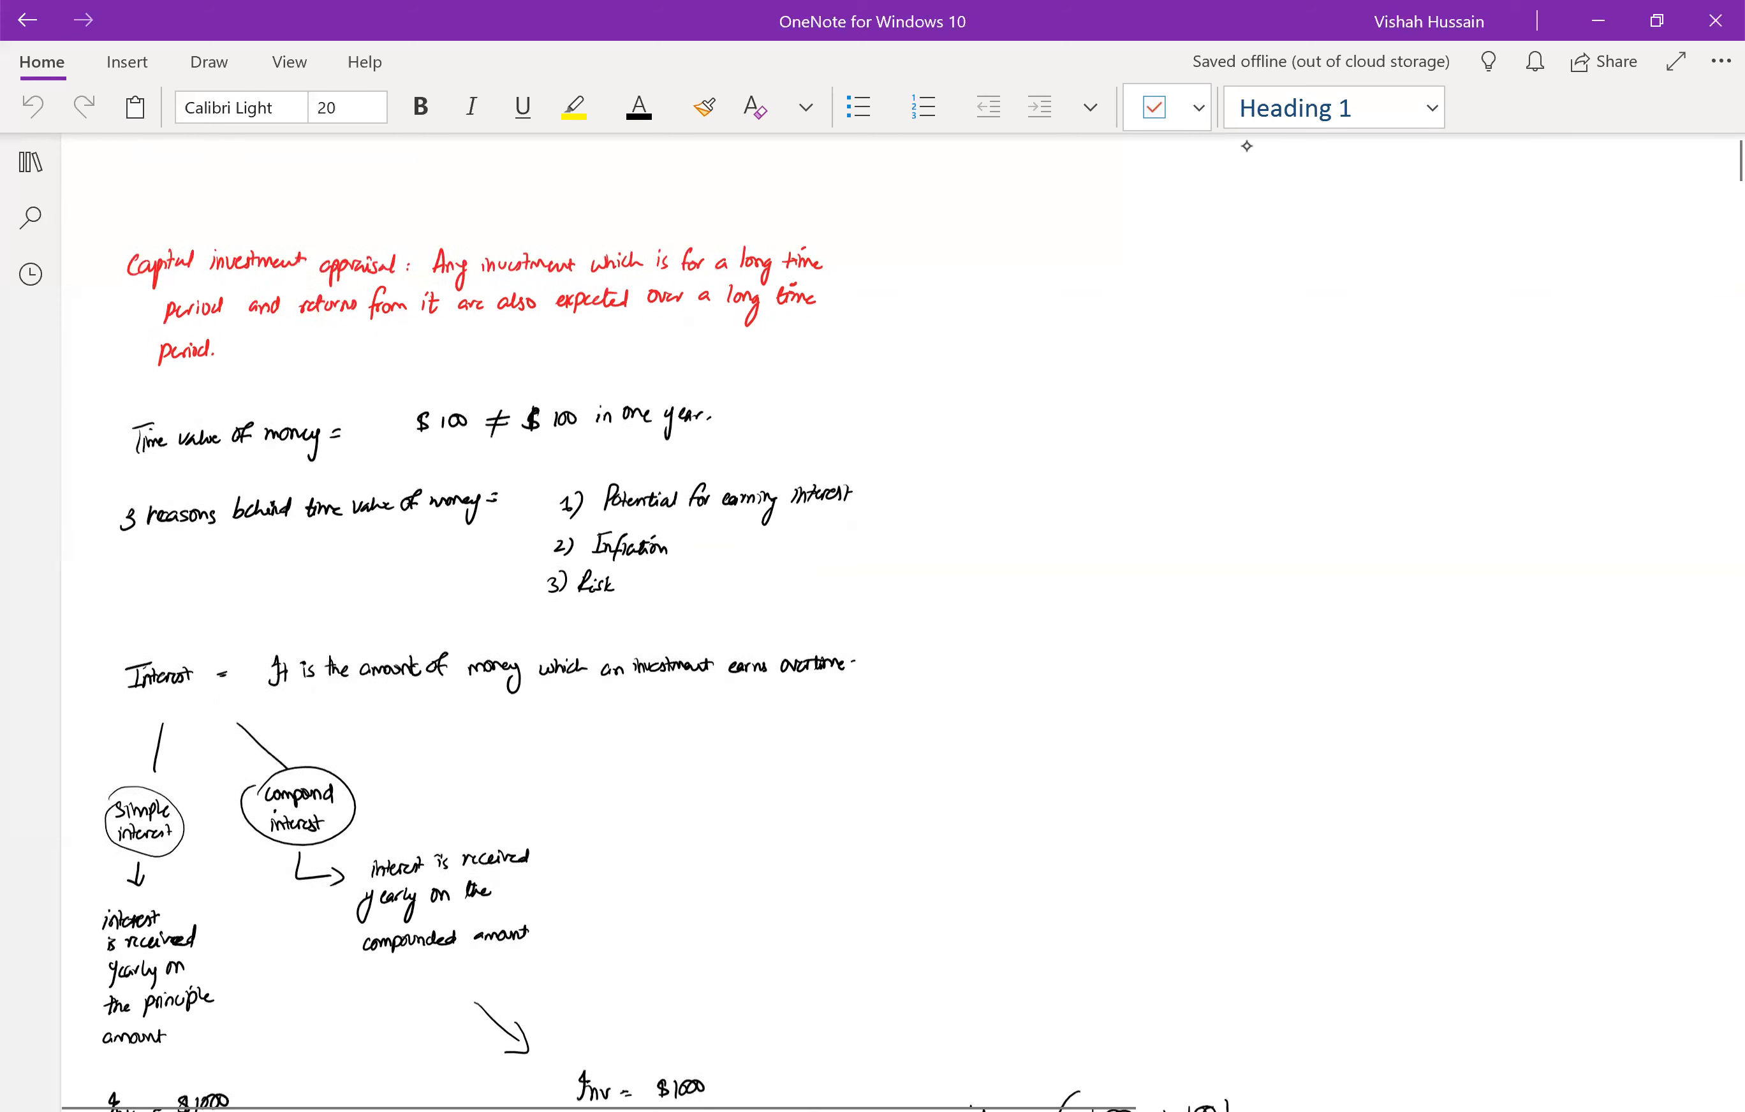
scroll(down, 3)
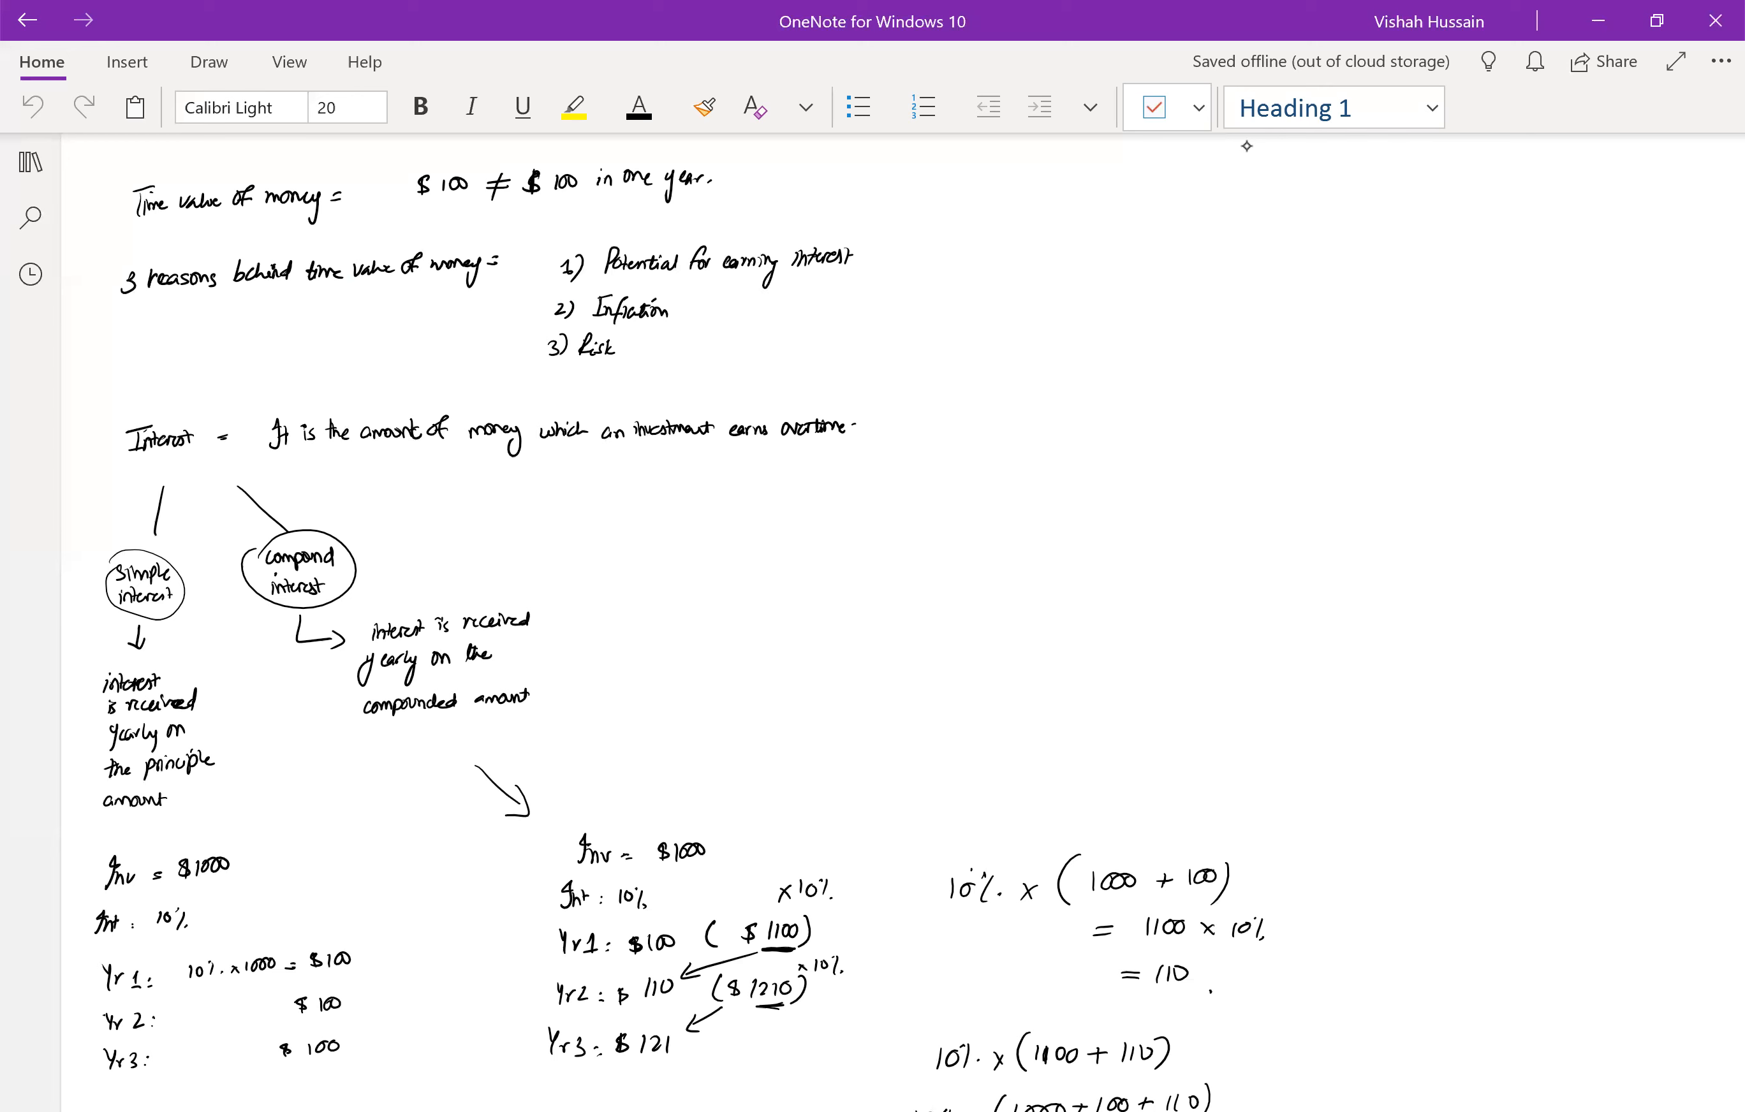
scroll(down, 3)
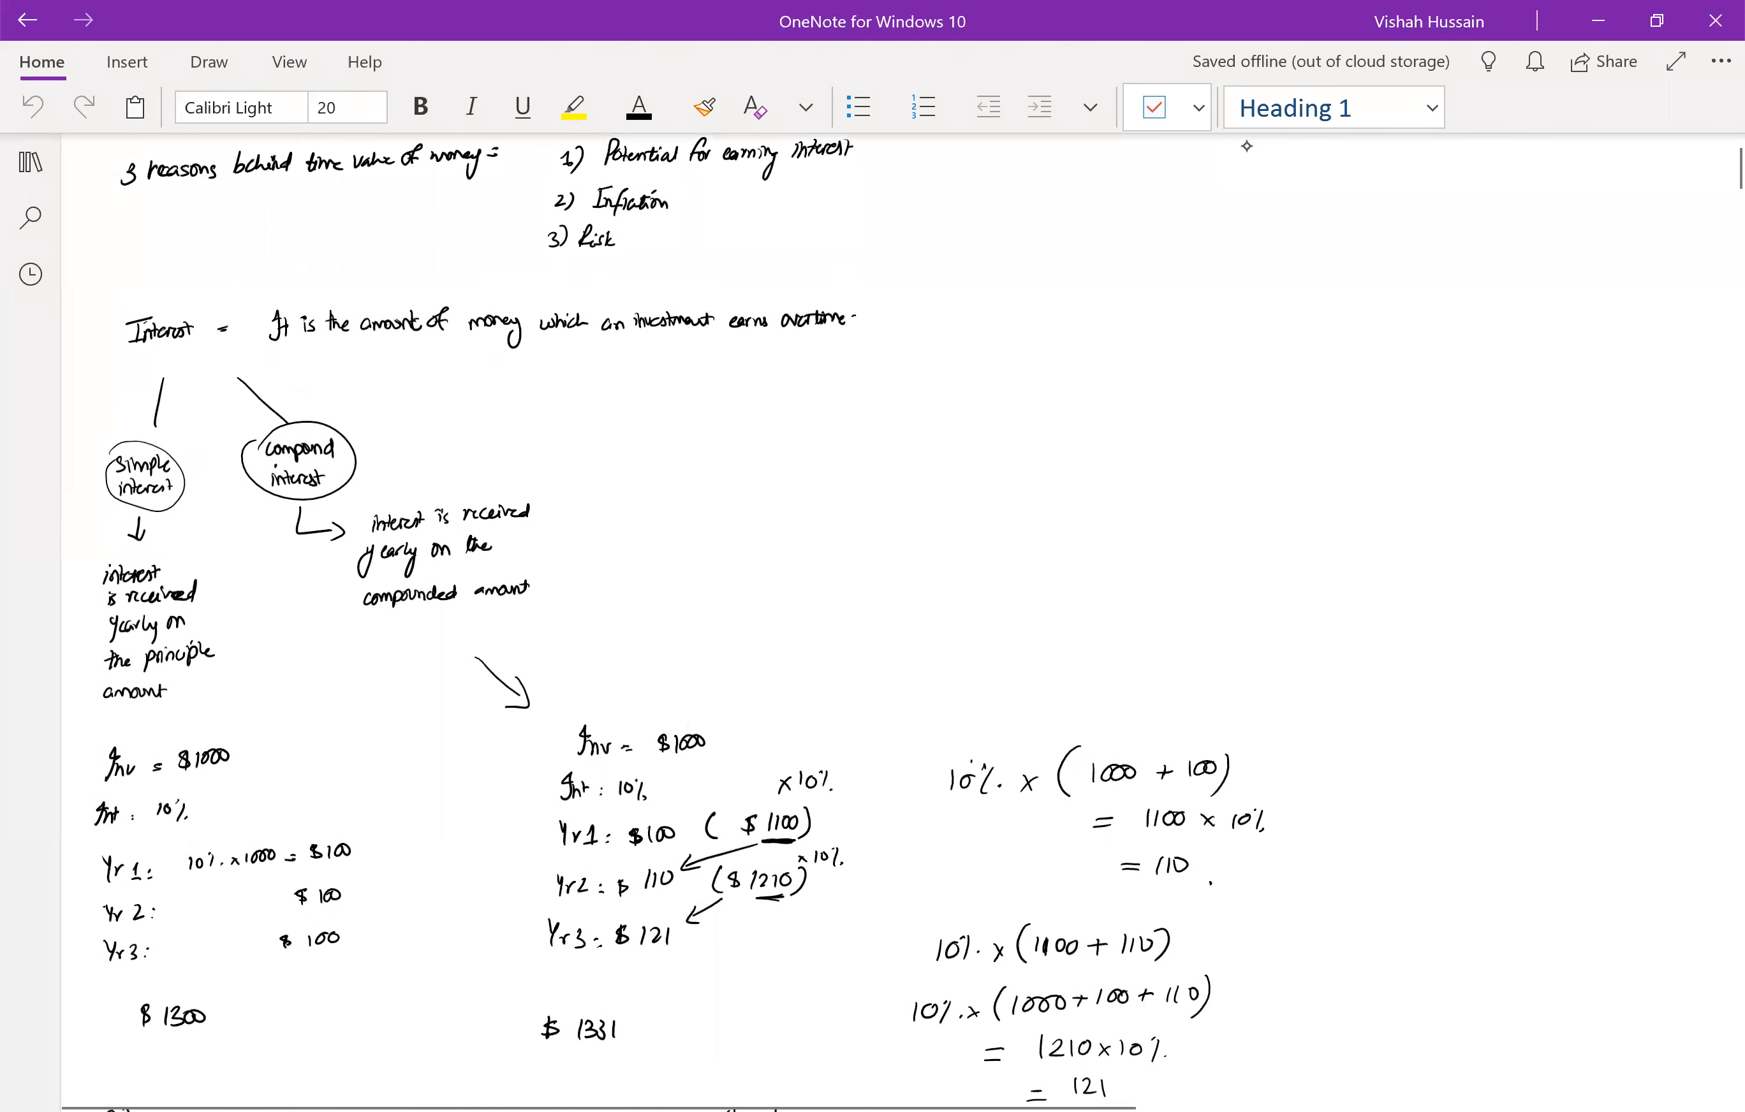